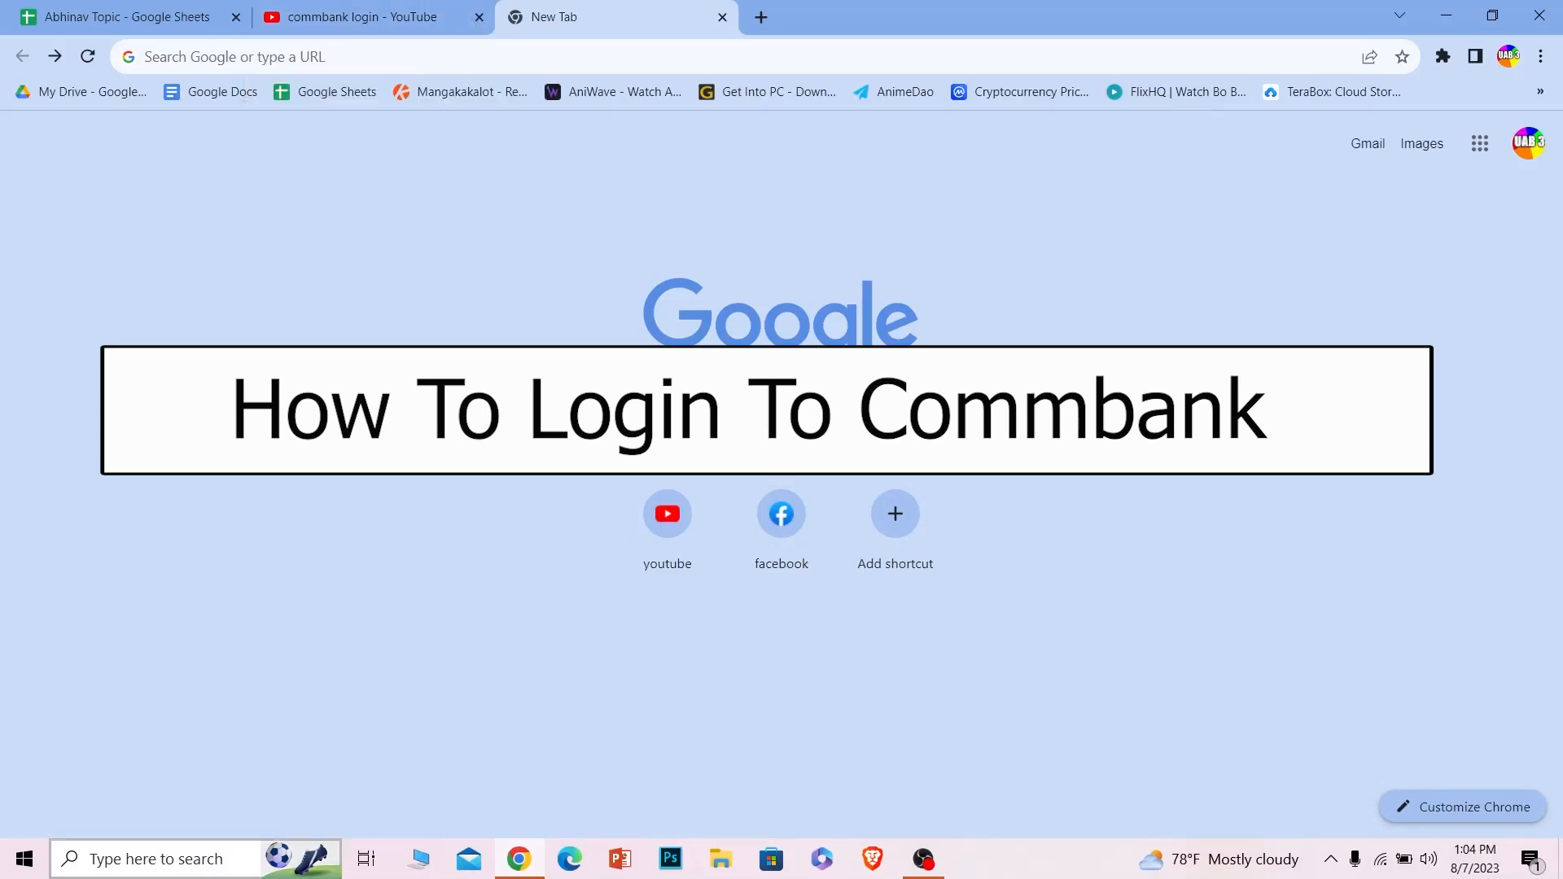
mouse_move(14, 858)
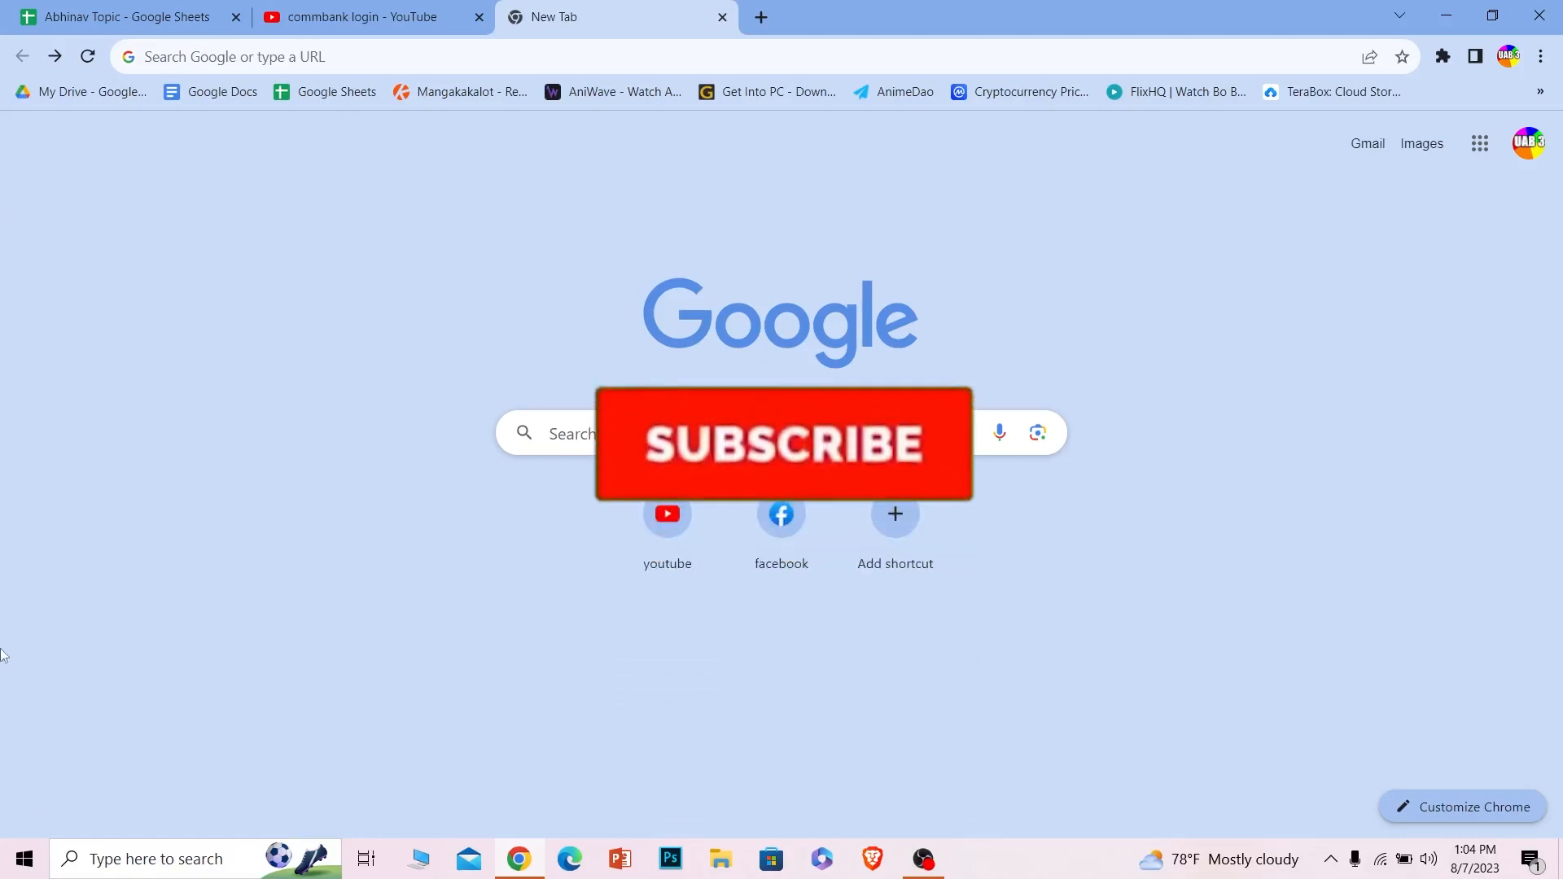
Google 'commbank login', open the 'Log on to NetBank' result, and select the client number field
text(commbank login)
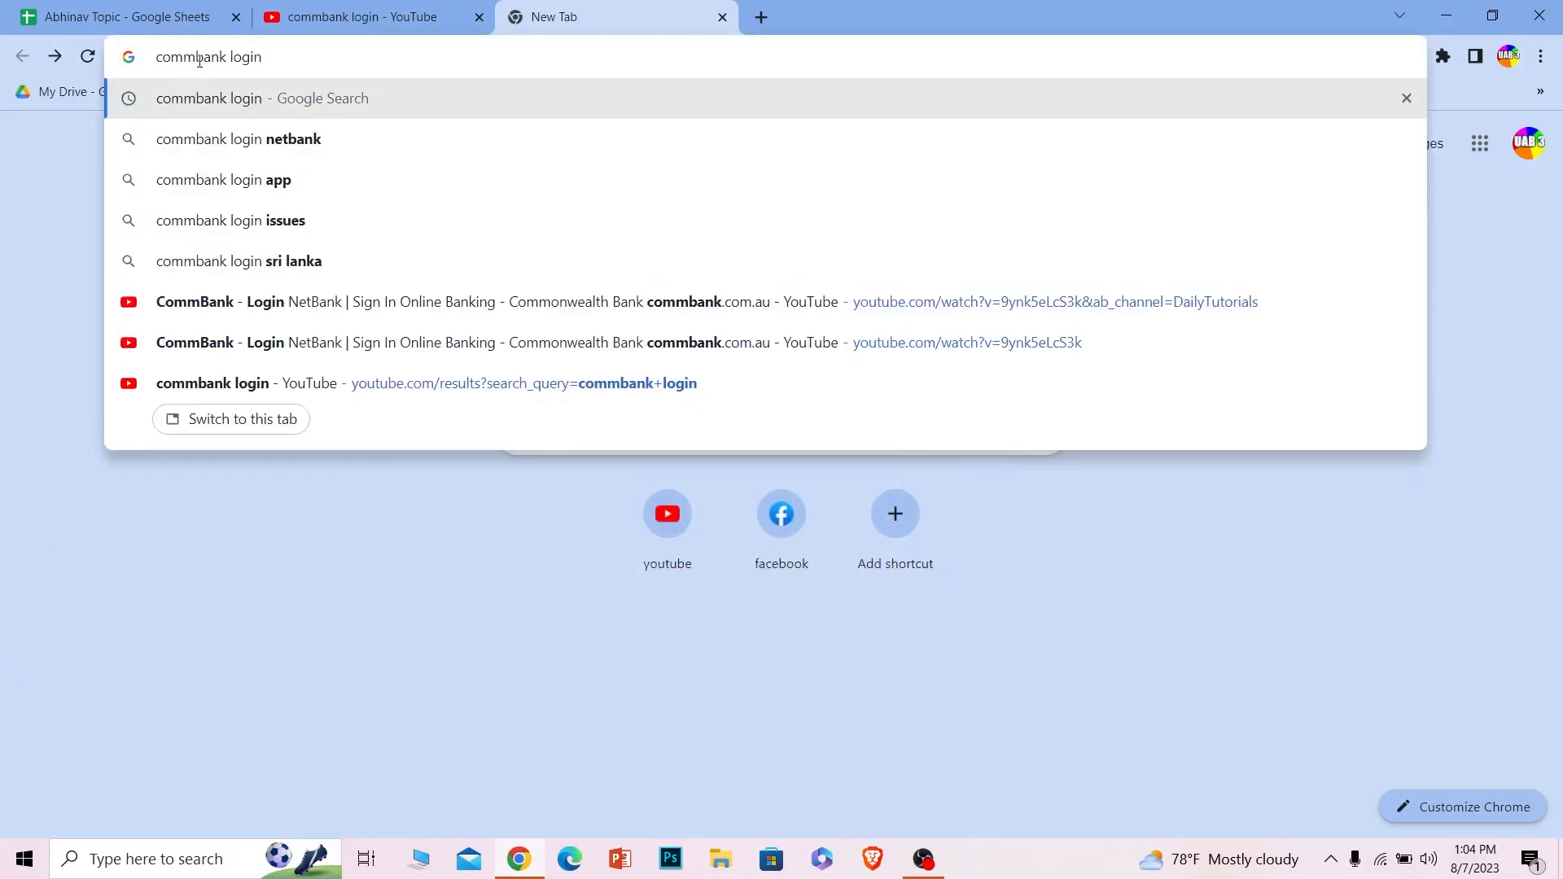
mouse_move(245, 79)
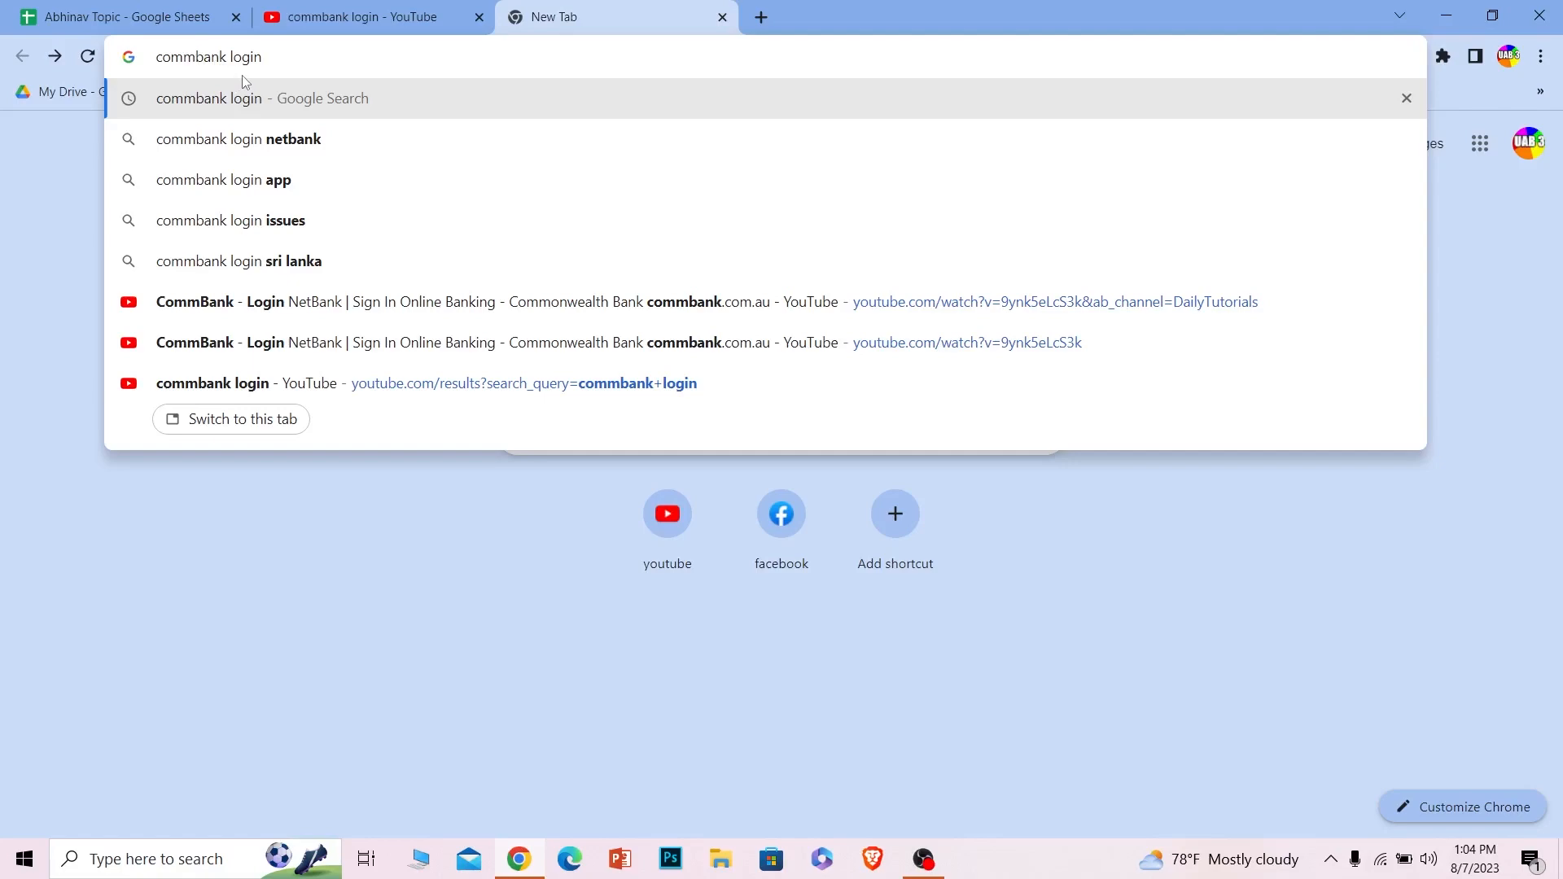
click(262, 98)
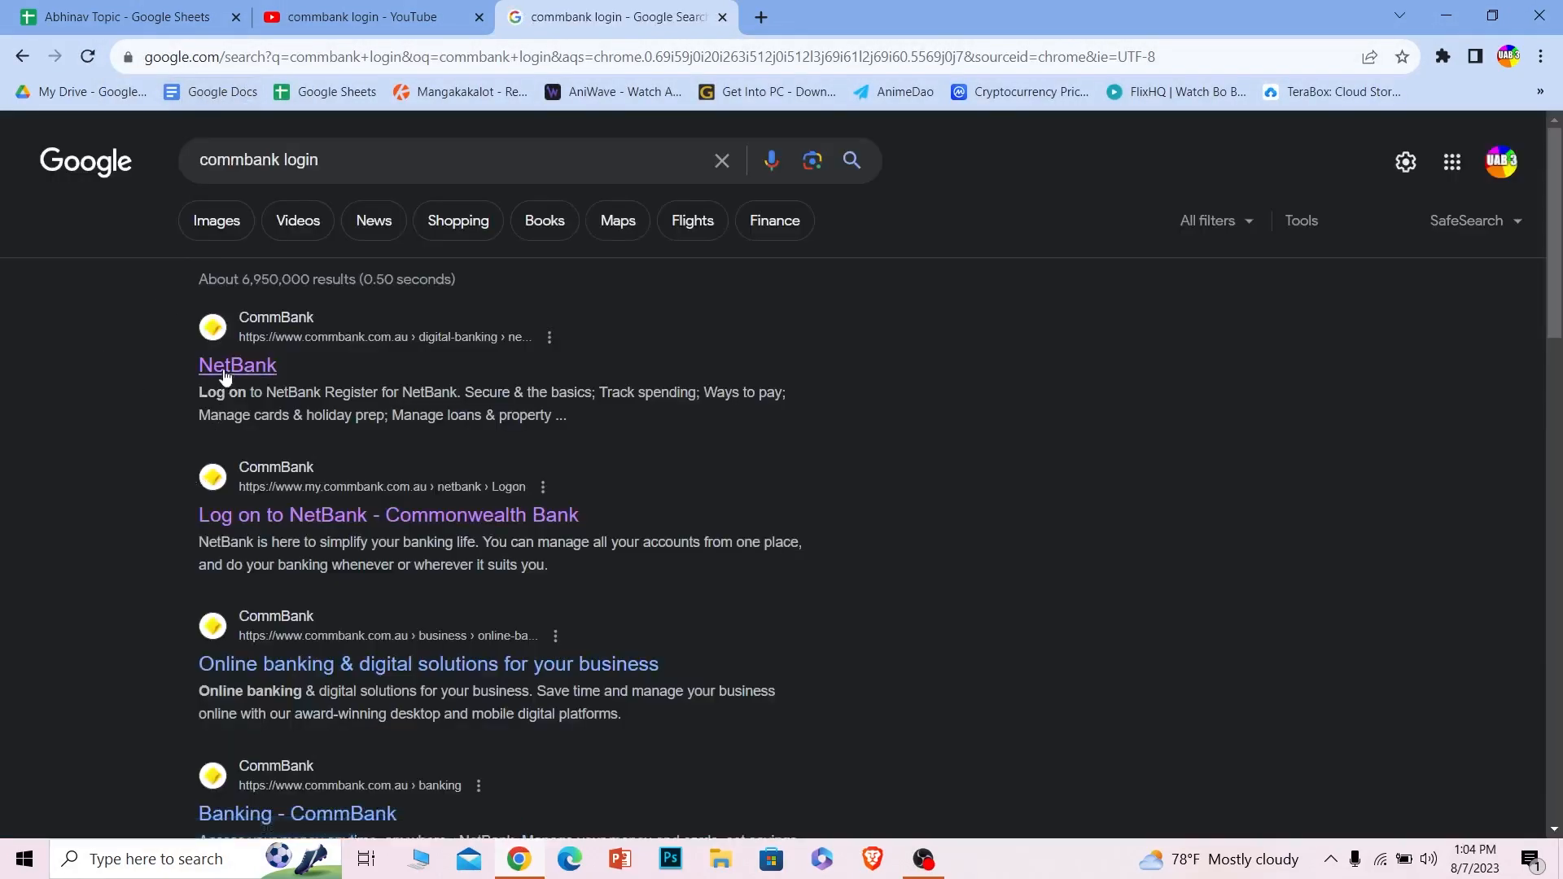
mouse_move(190, 456)
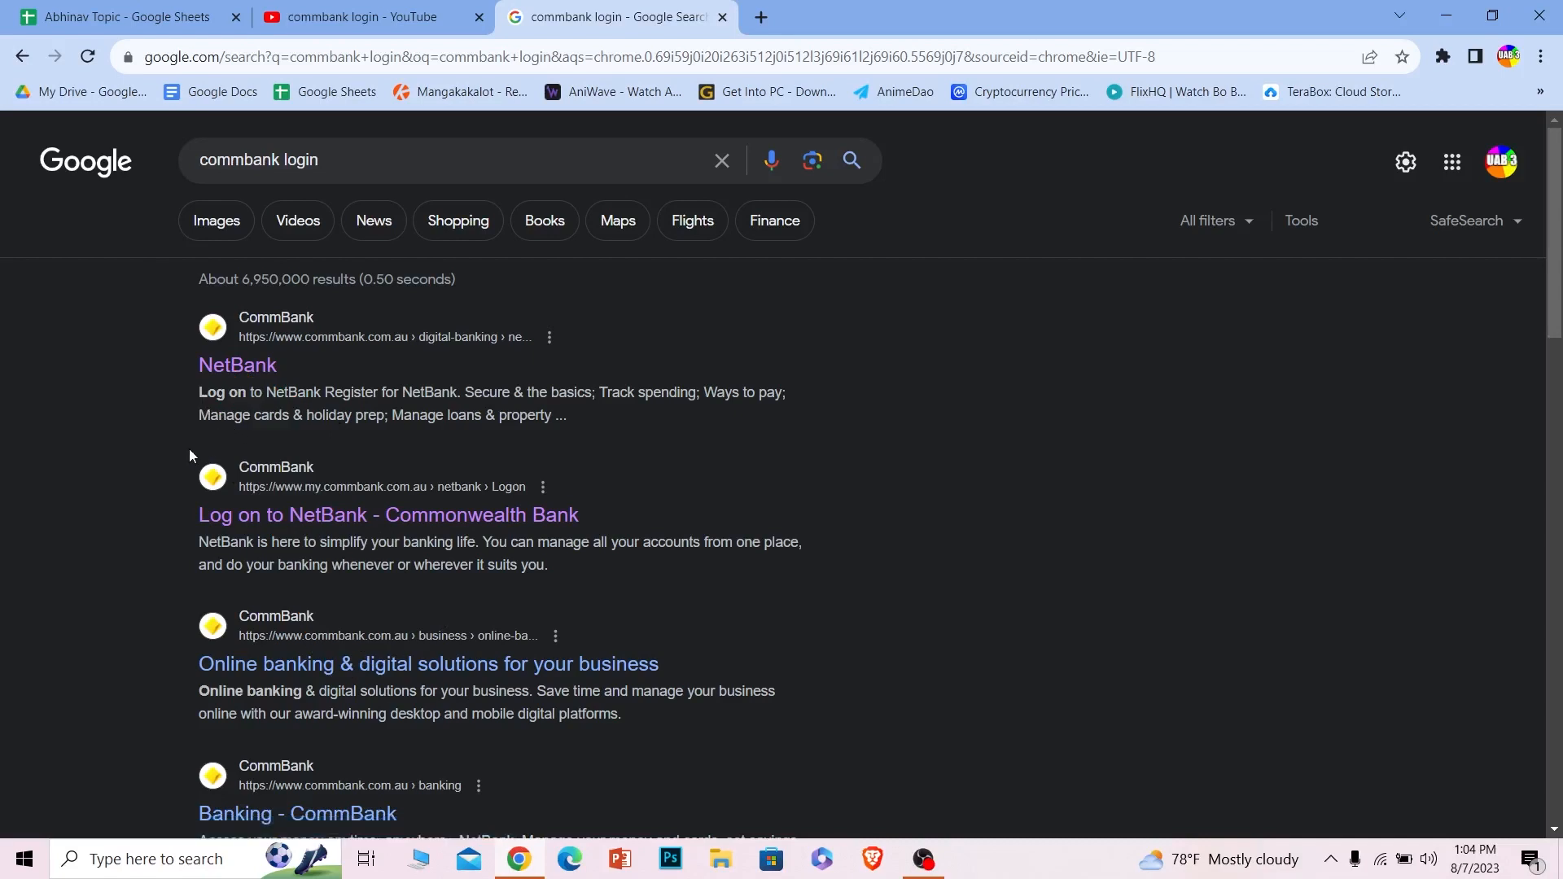
mouse_move(262, 508)
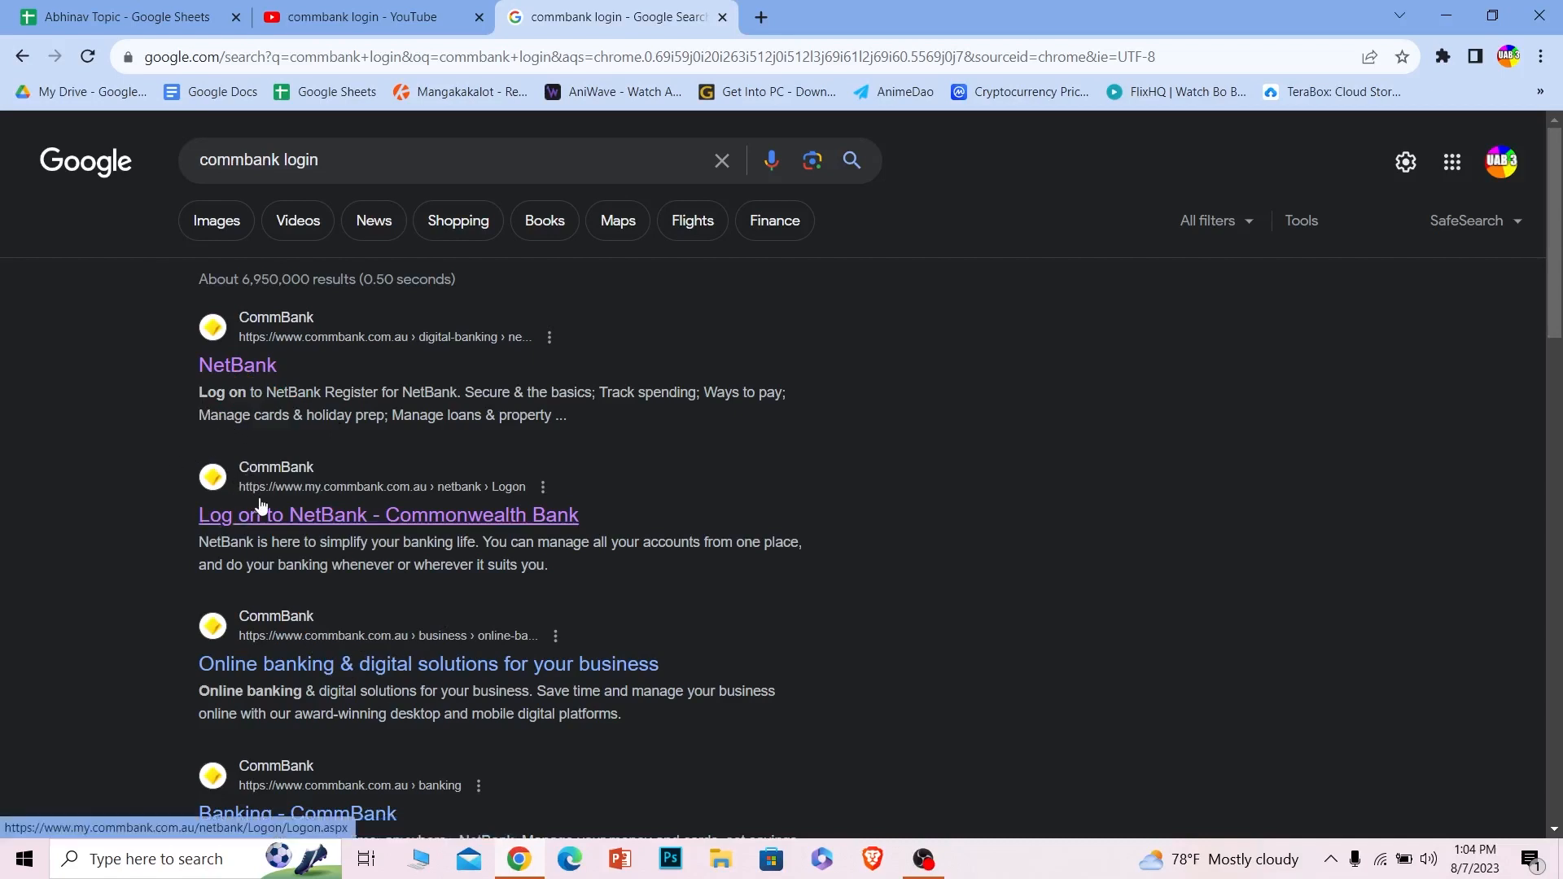
mouse_move(284, 524)
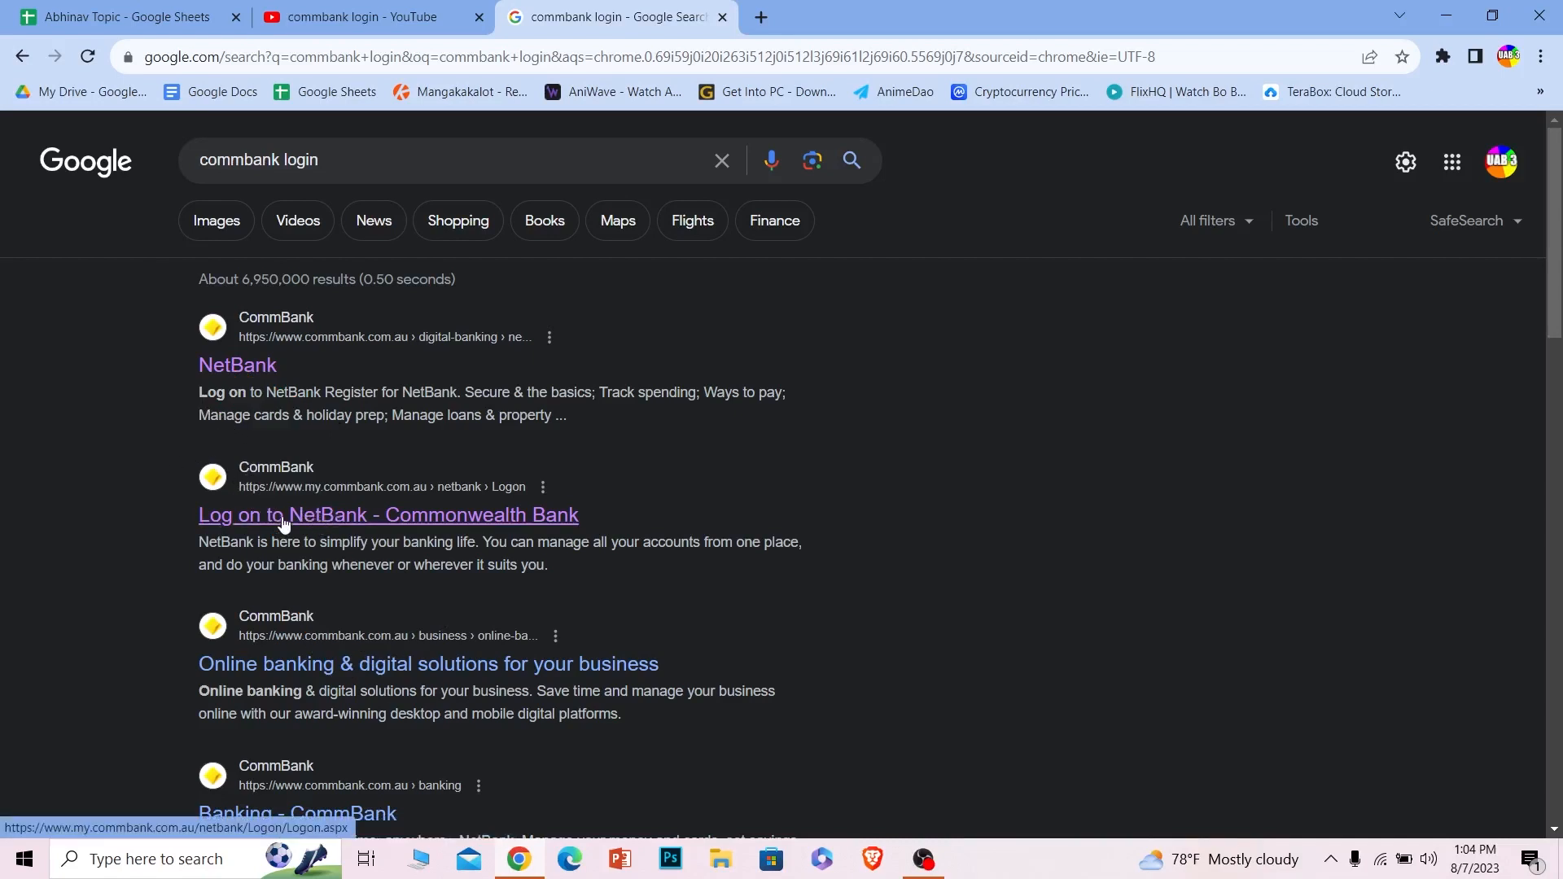
click(388, 515)
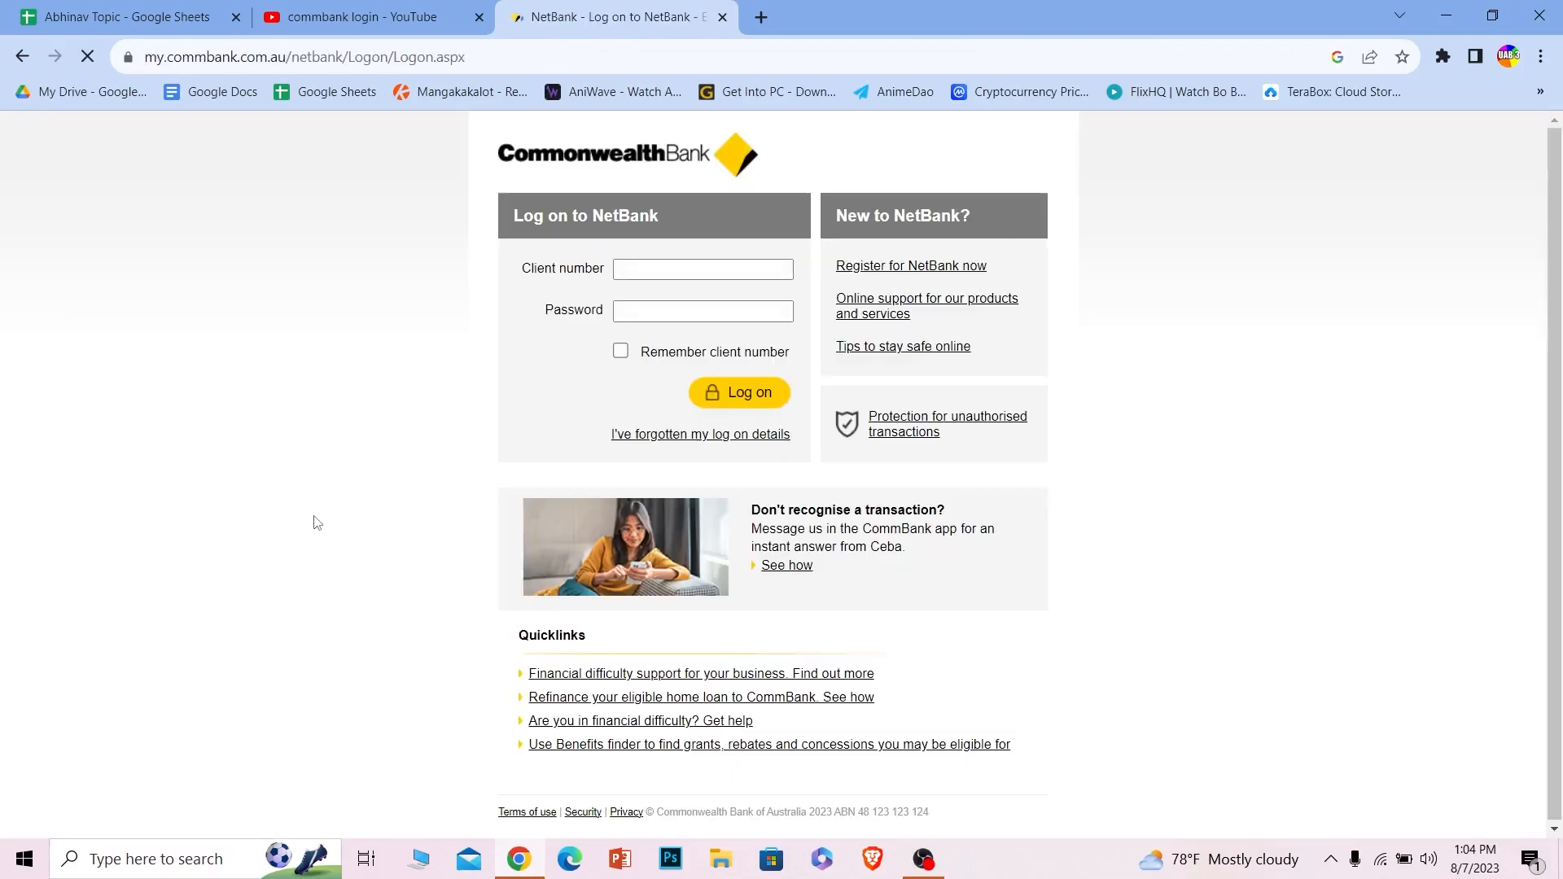
click(701, 268)
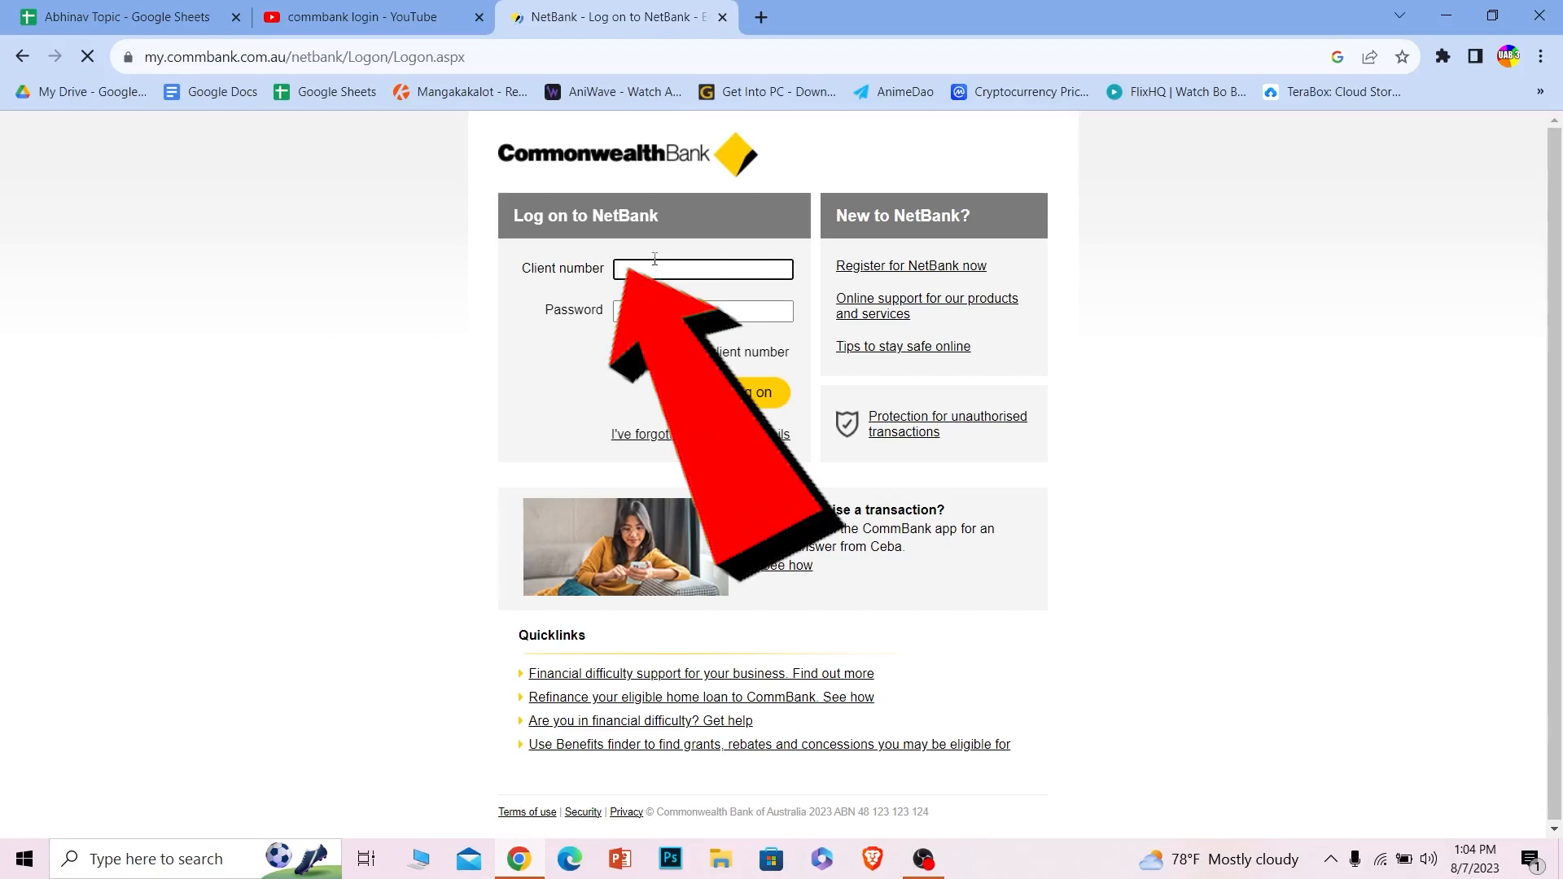
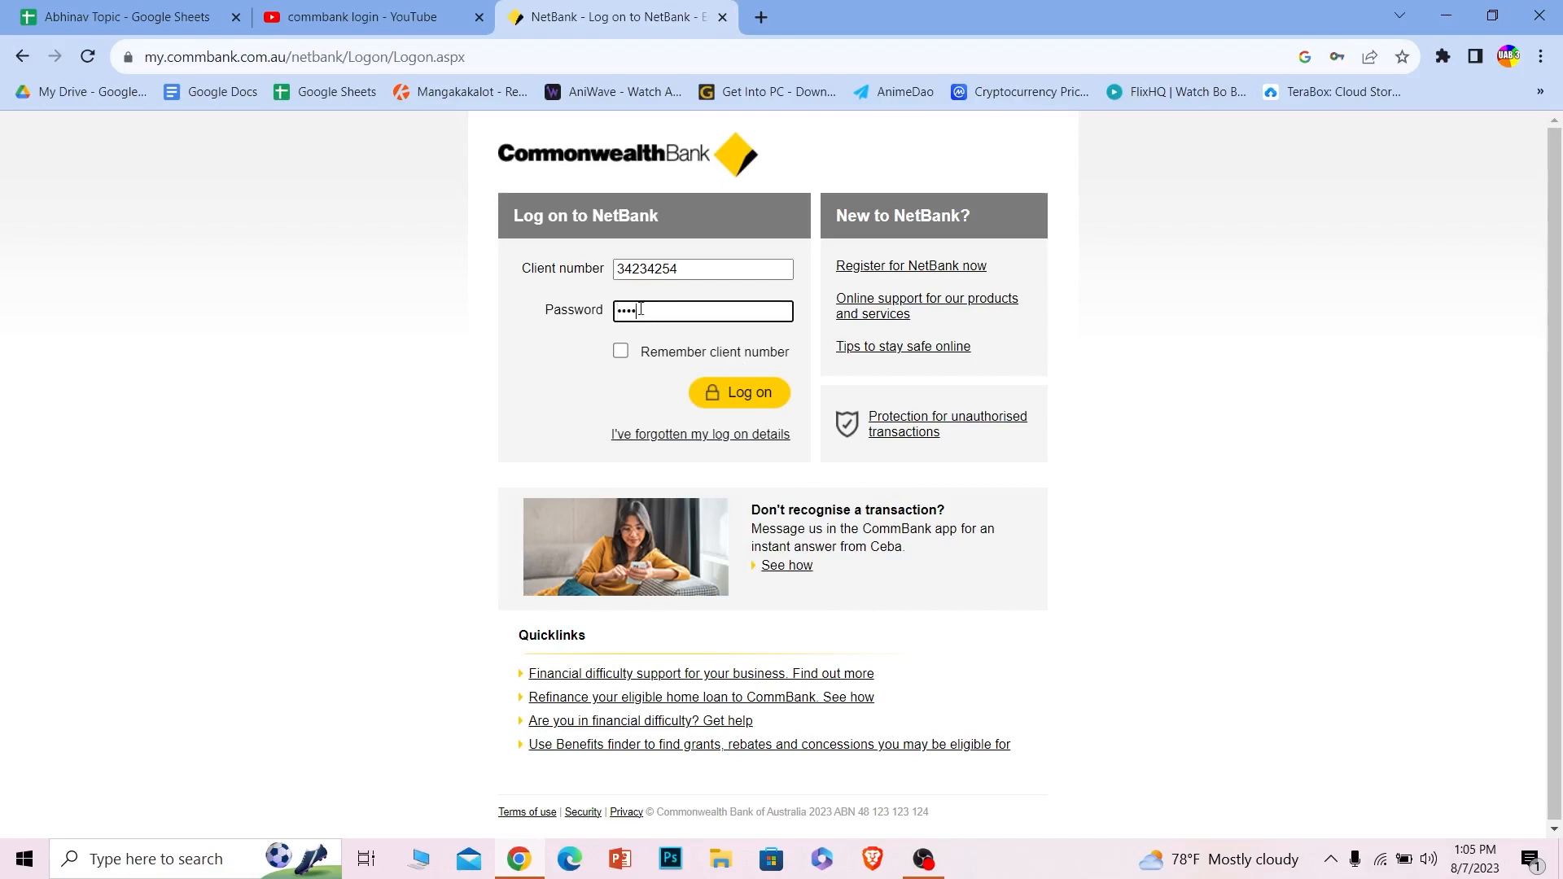
text(password)
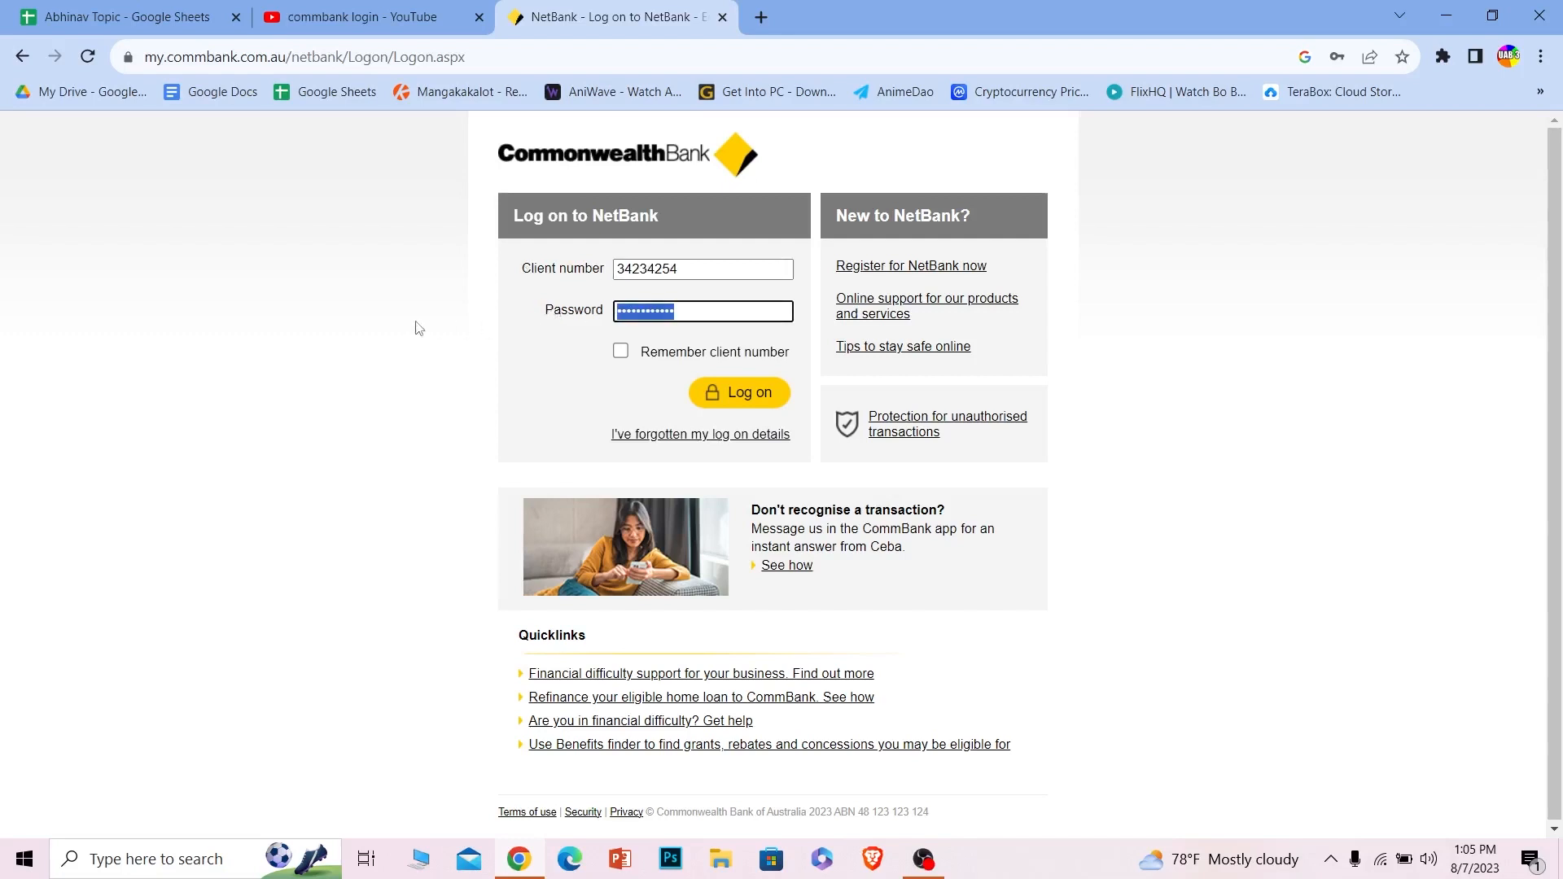
mouse_move(376, 344)
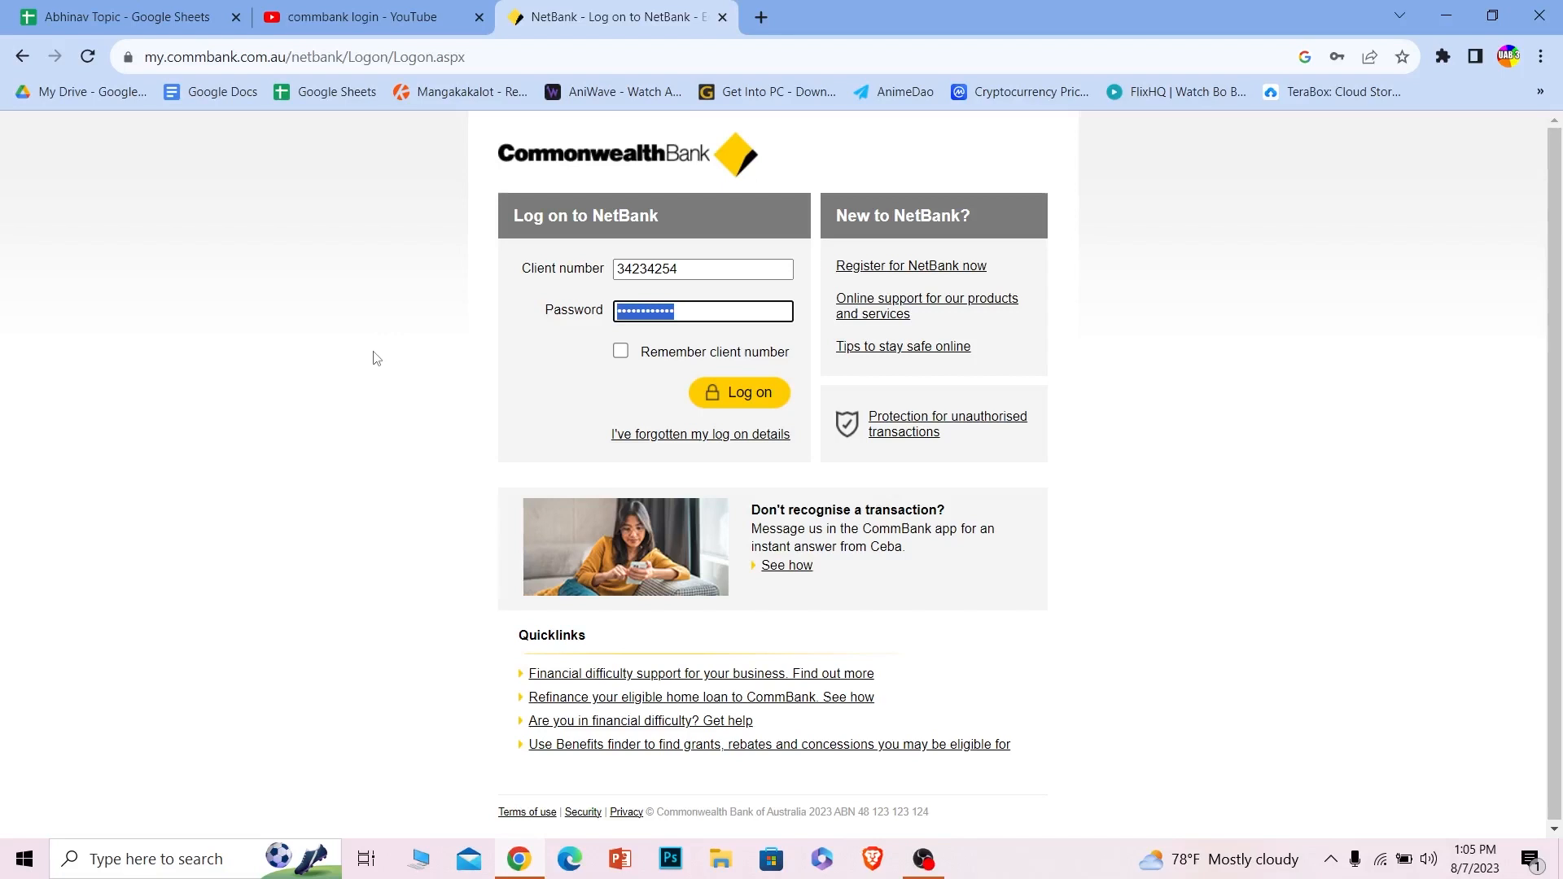
mouse_move(656, 472)
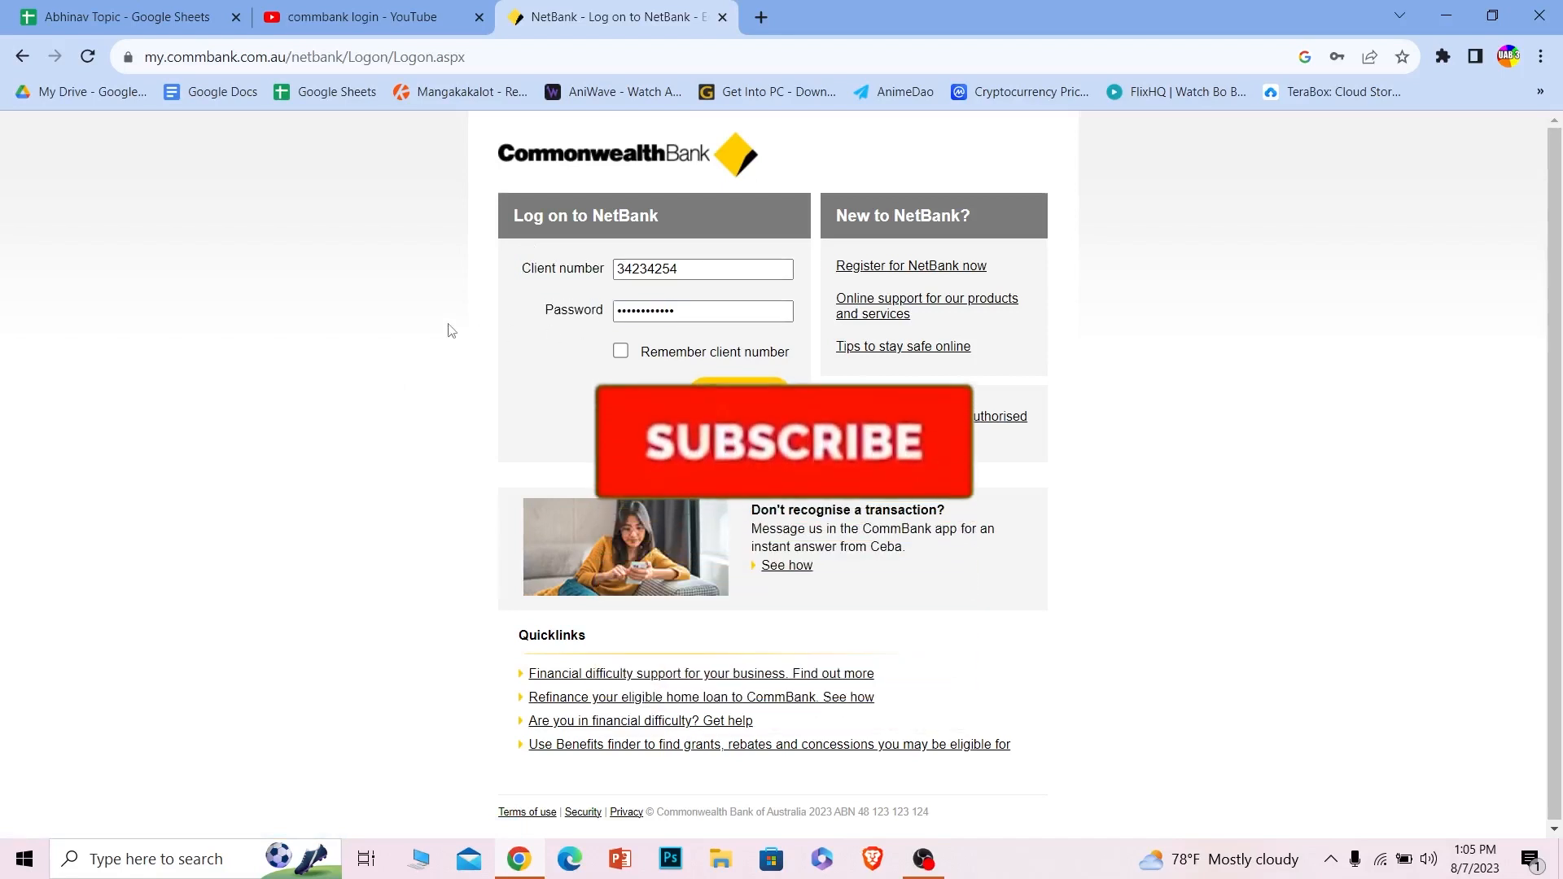
click(783, 441)
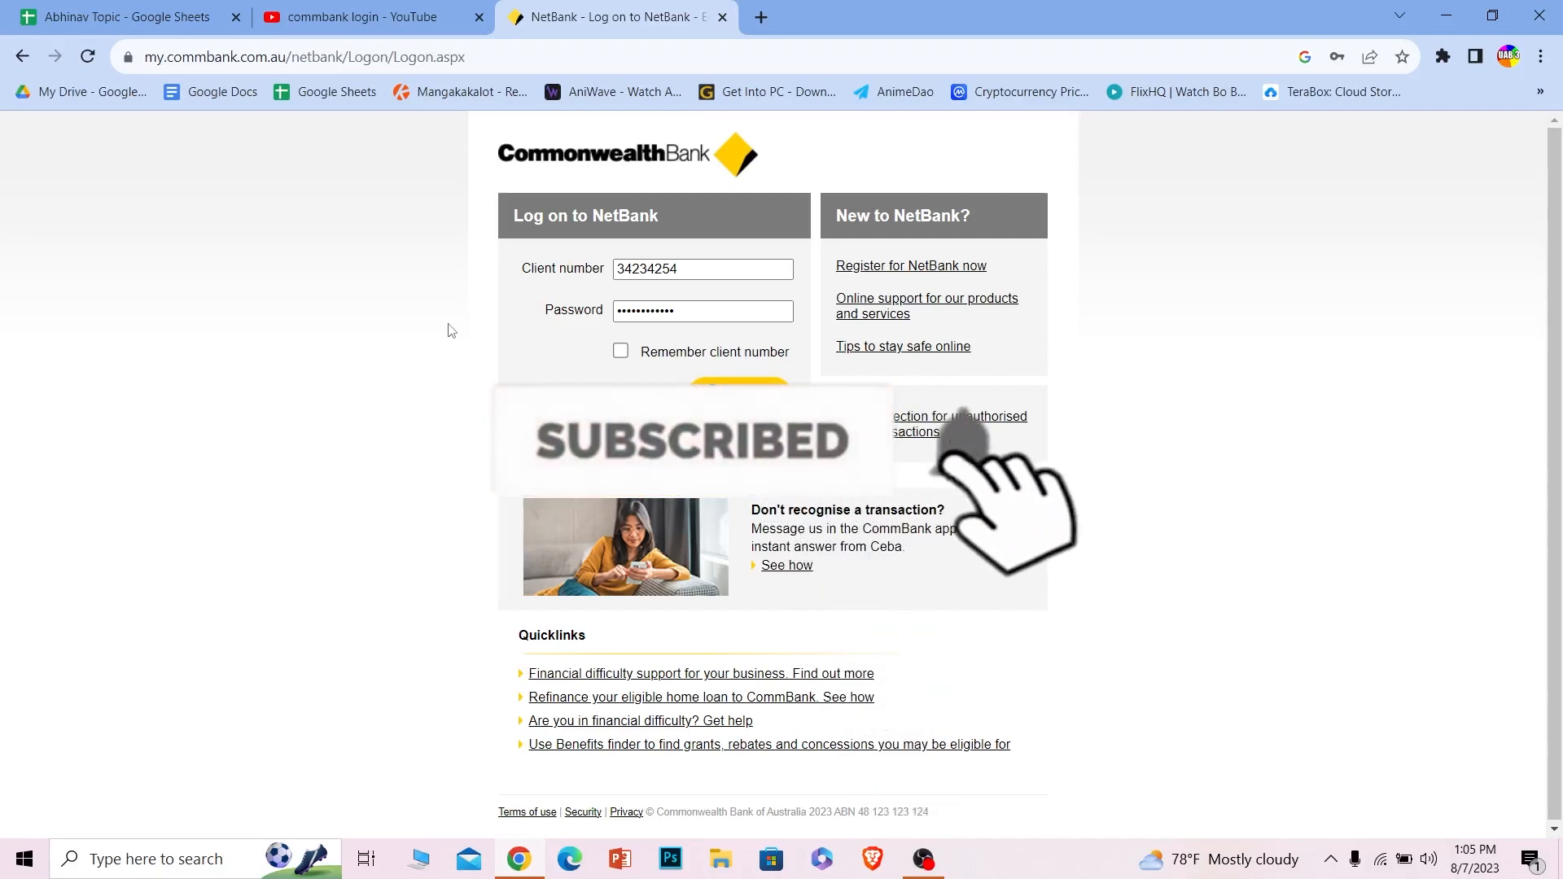